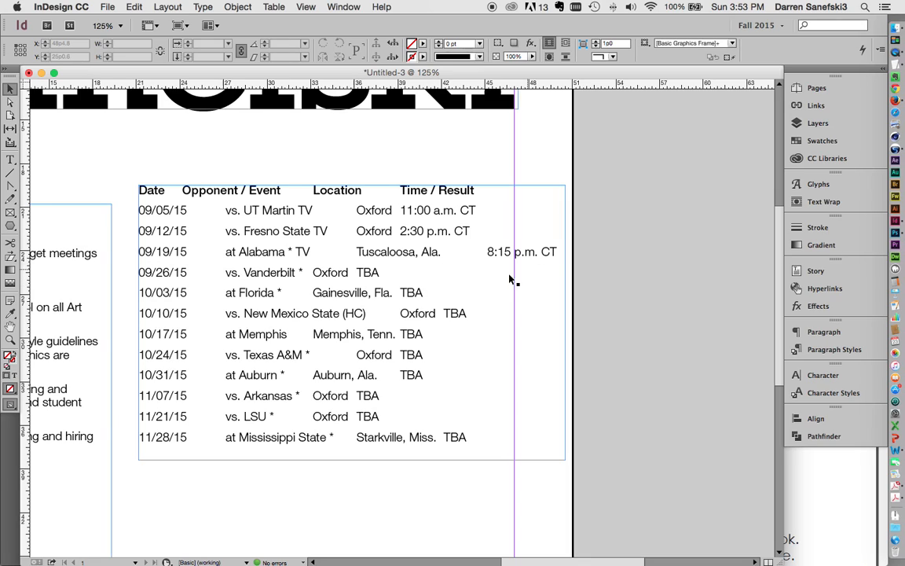
mouse_move(462, 276)
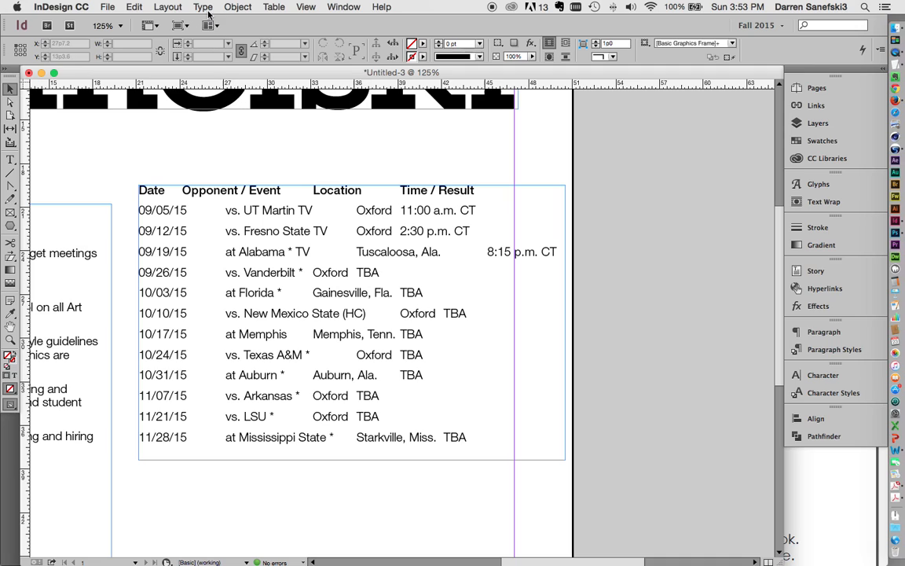
Turn on Show Hidden Characters from the Type menu and click into the schedule text frame
click(202, 6)
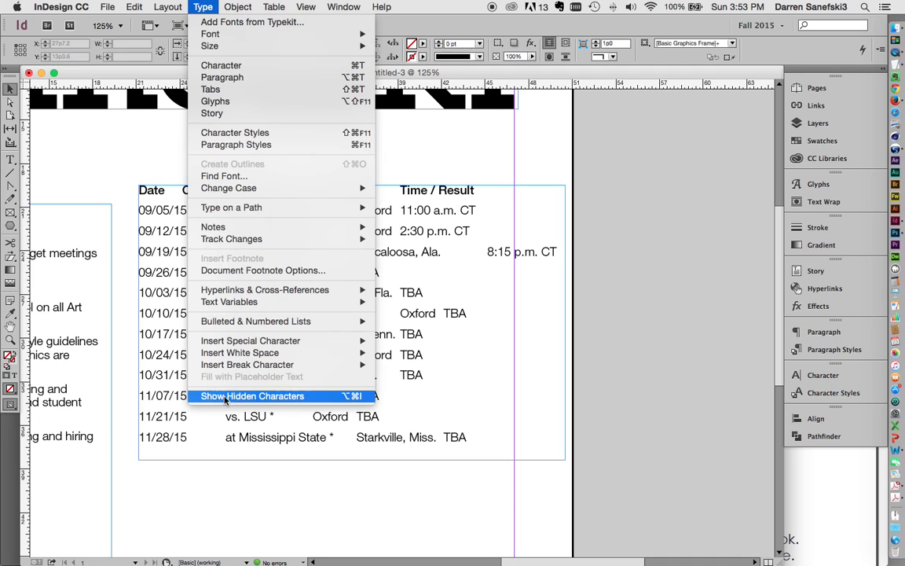
click(252, 396)
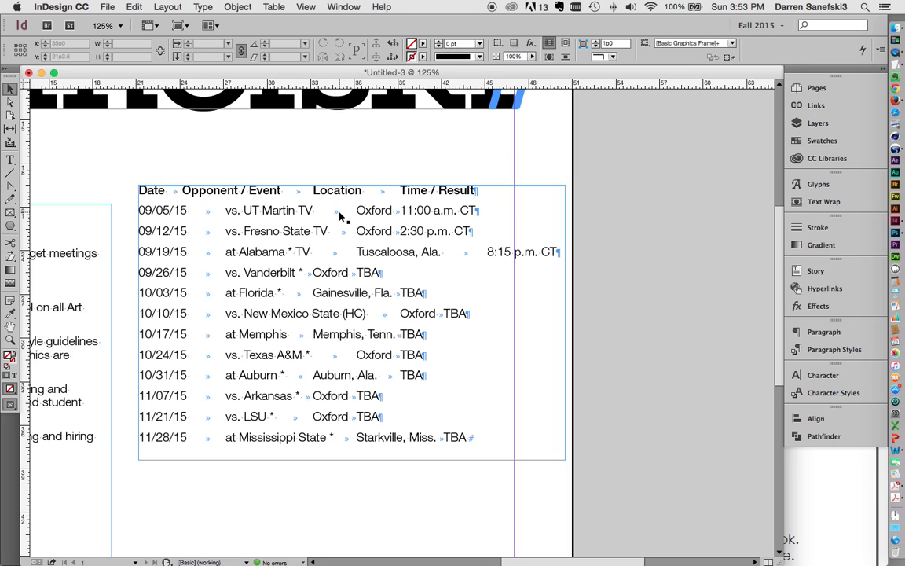
click(307, 189)
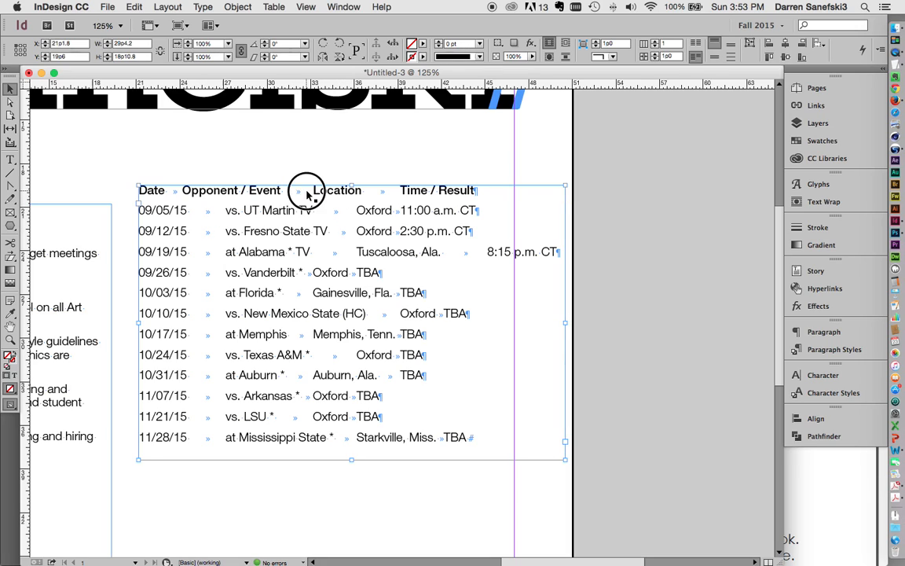
click(283, 189)
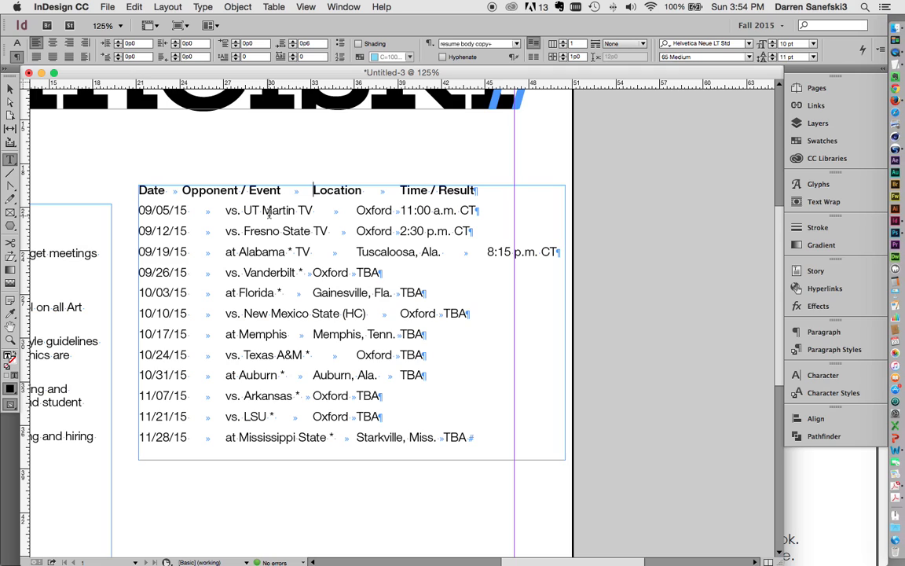
Place the cursor in the schedule text and select every line from header to last game
click(134, 6)
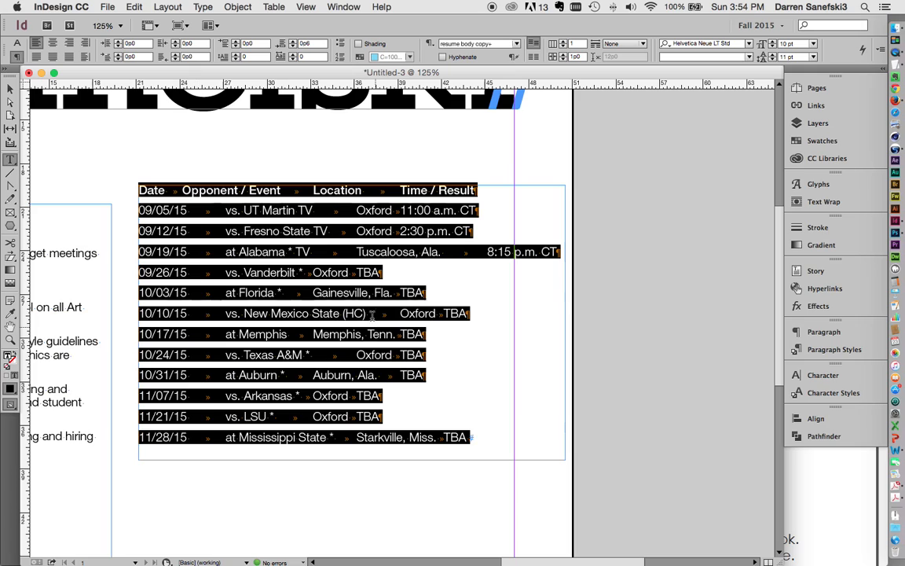
mouse_move(469, 429)
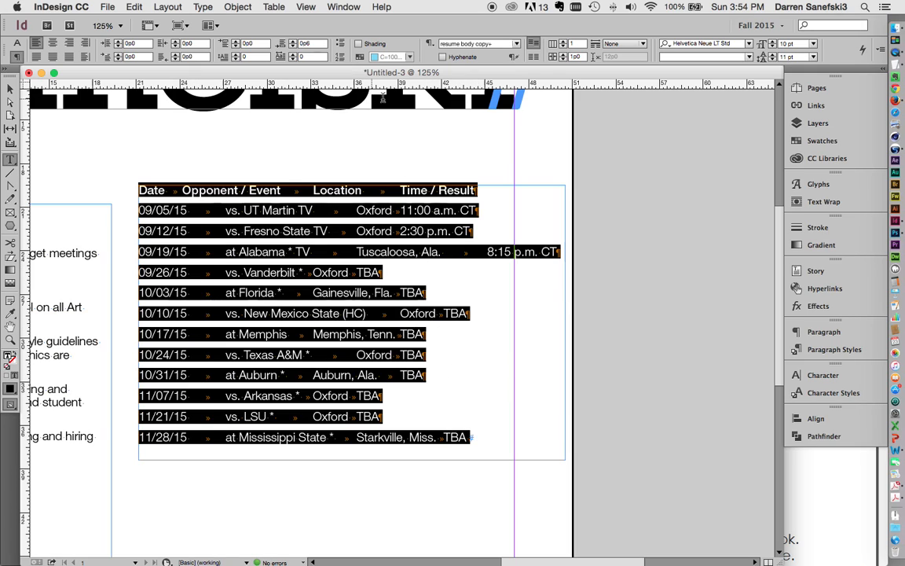
click(202, 6)
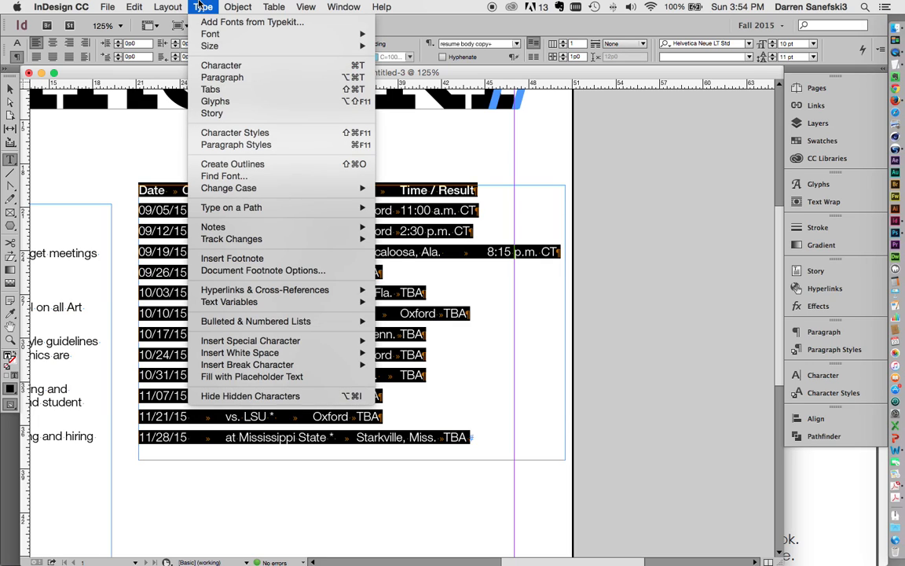
Bring up the Tabs ruler above the selected schedule text
click(211, 88)
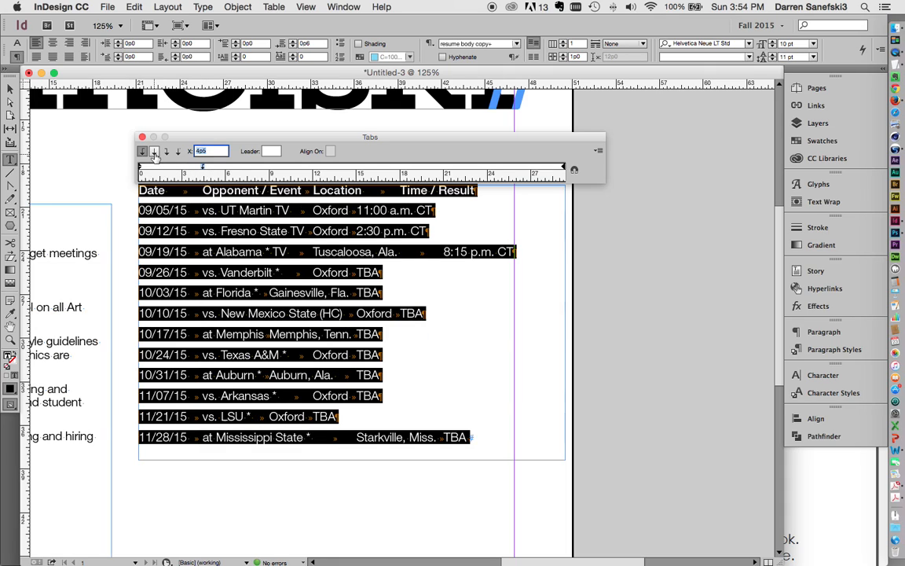
mouse_move(166, 151)
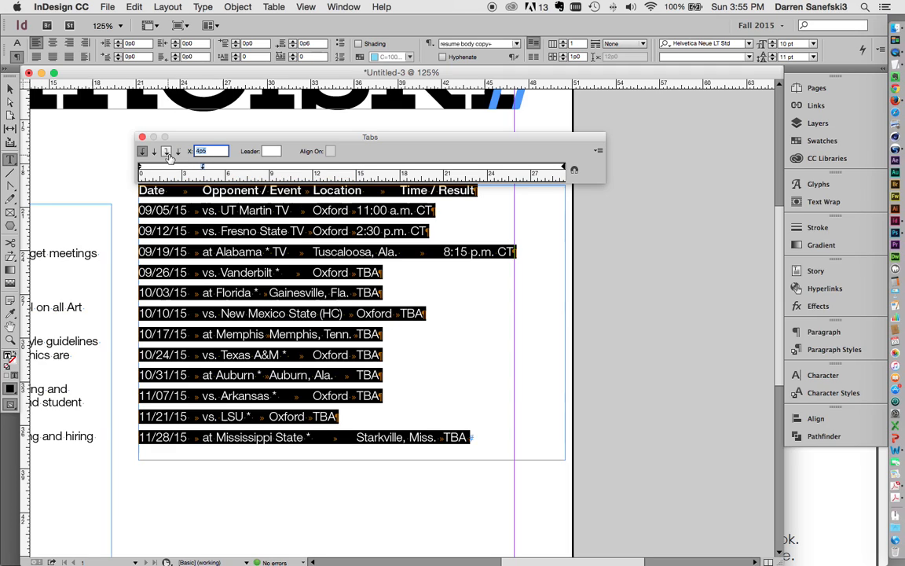
mouse_move(179, 150)
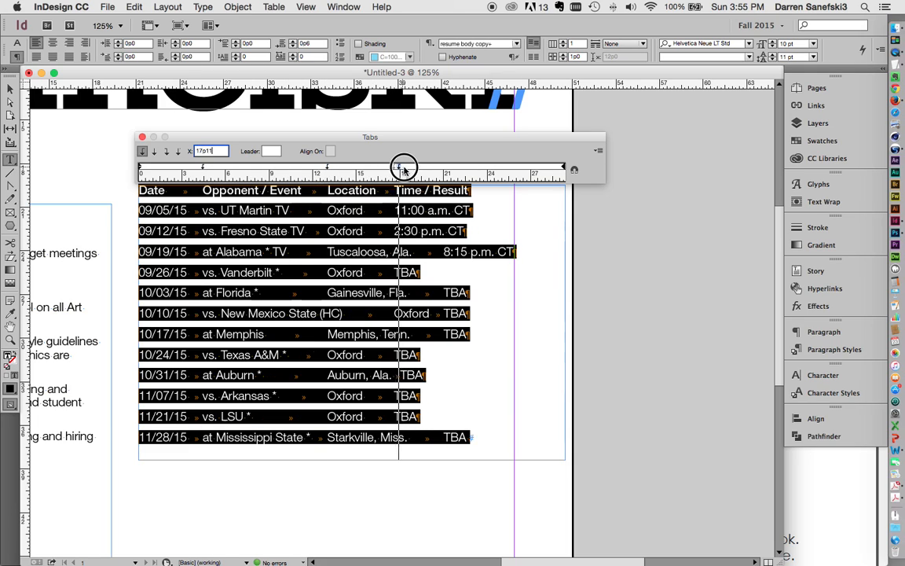
Drag the tab stops so Opponent/Event, Location and Time/Result columns space evenly without overlap
drag(403, 168, 428, 168)
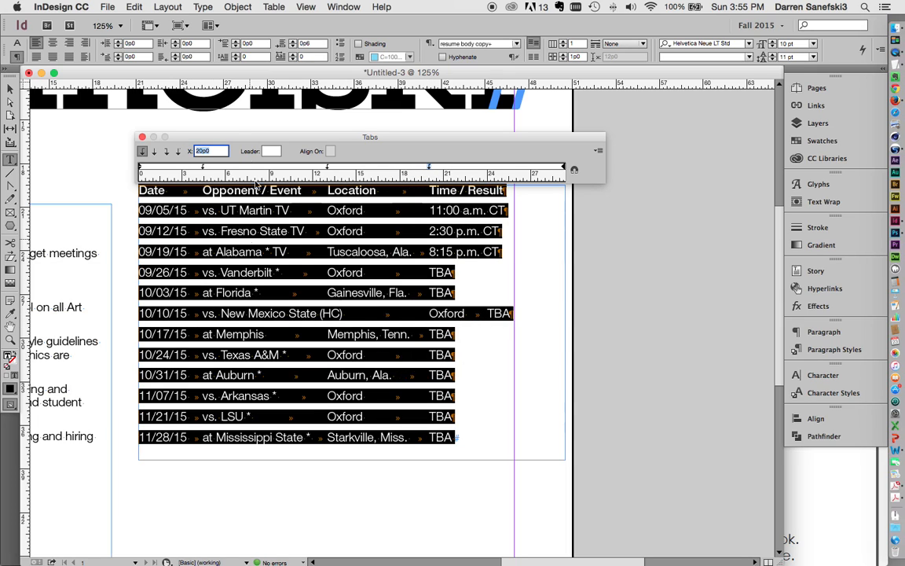
click(201, 165)
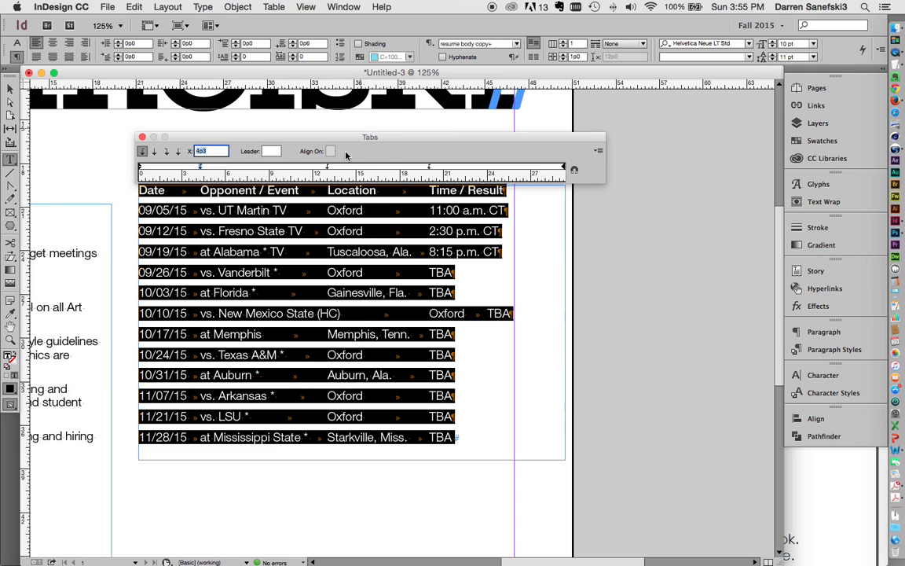
drag(200, 167, 346, 167)
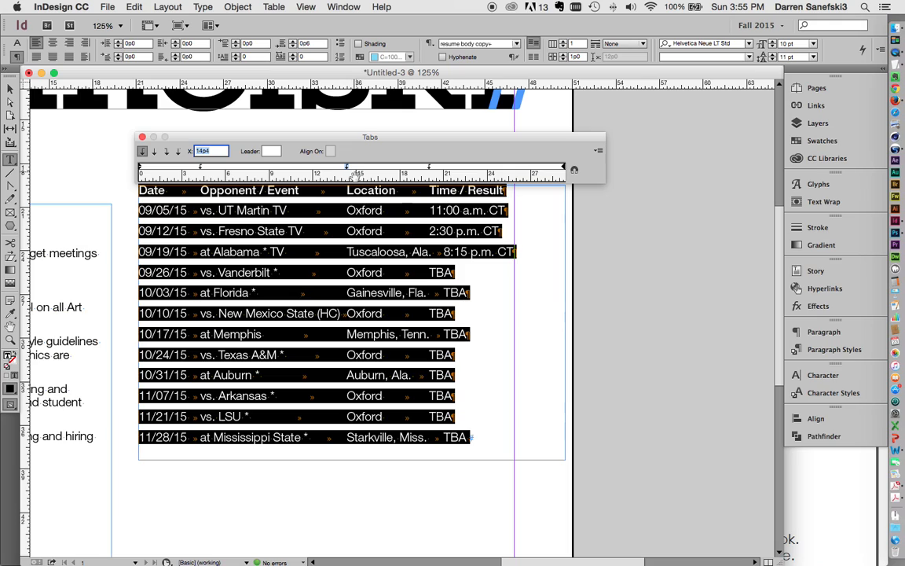
drag(346, 166, 430, 167)
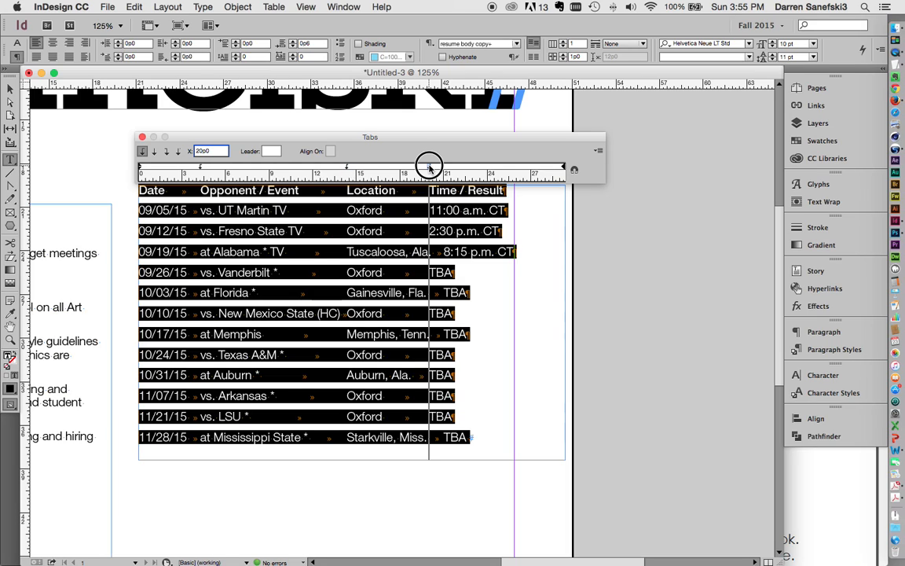
drag(431, 166, 440, 167)
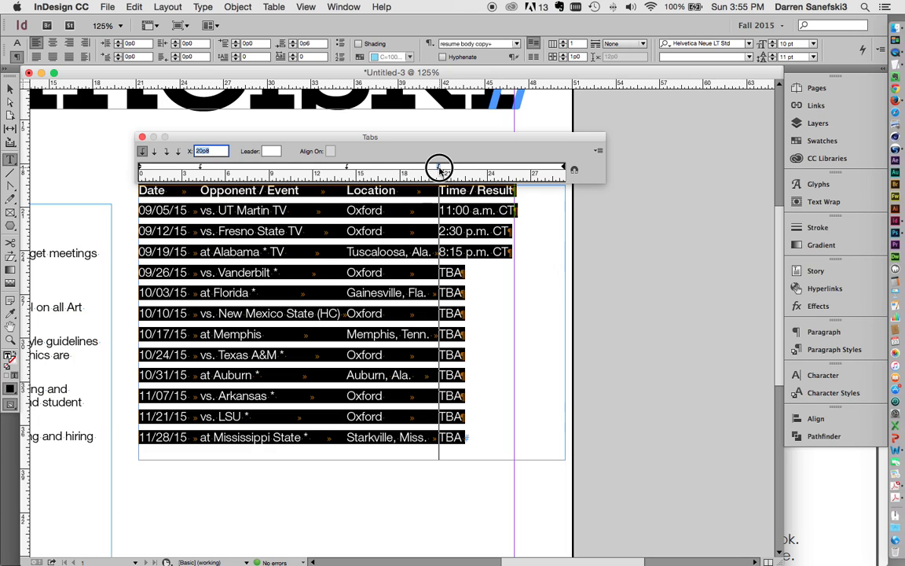
drag(440, 166, 443, 167)
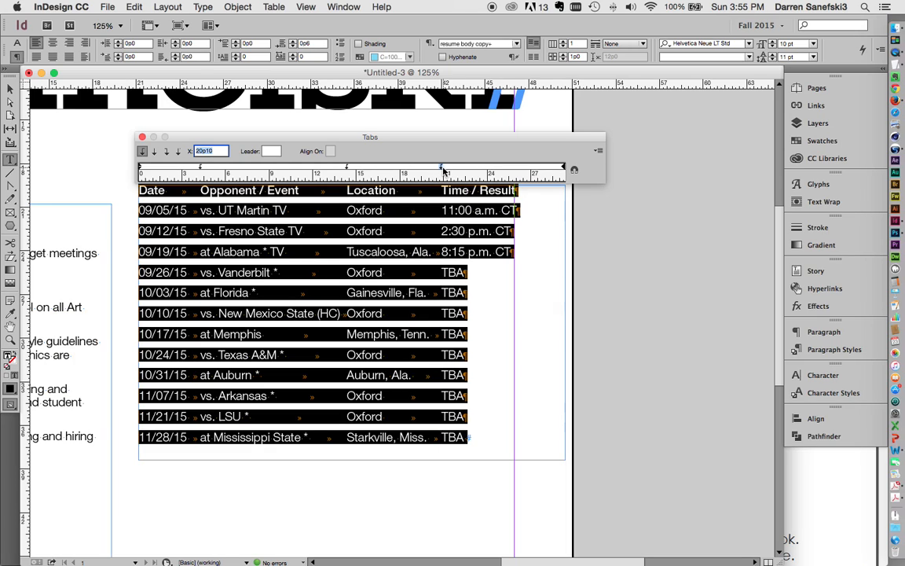
drag(440, 166, 345, 166)
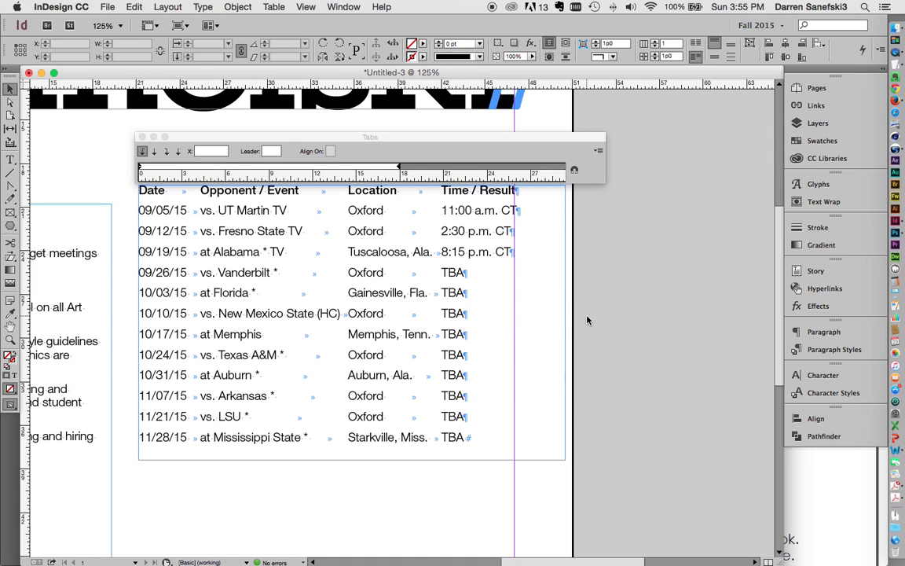
Hide hidden characters, close the Tabs ruler and select the finished schedule frame
click(203, 7)
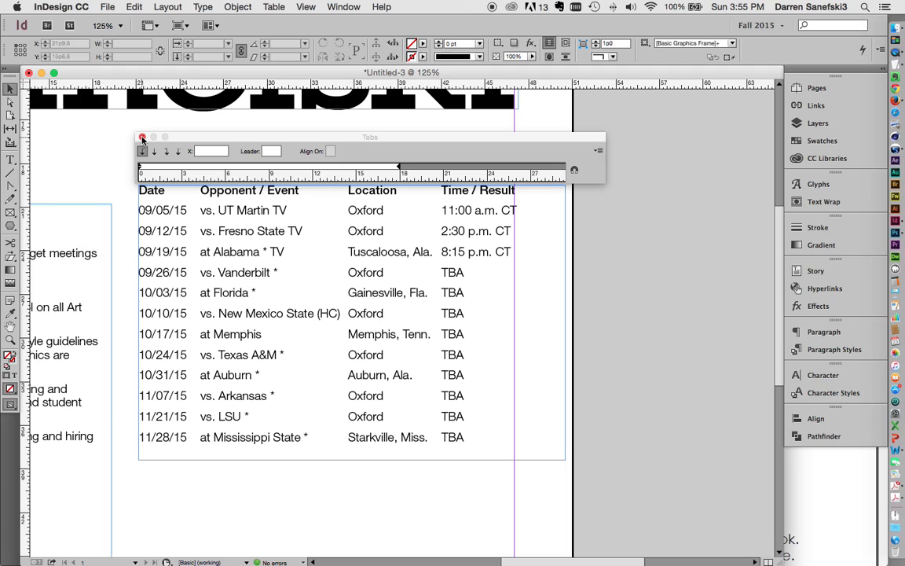
click(141, 137)
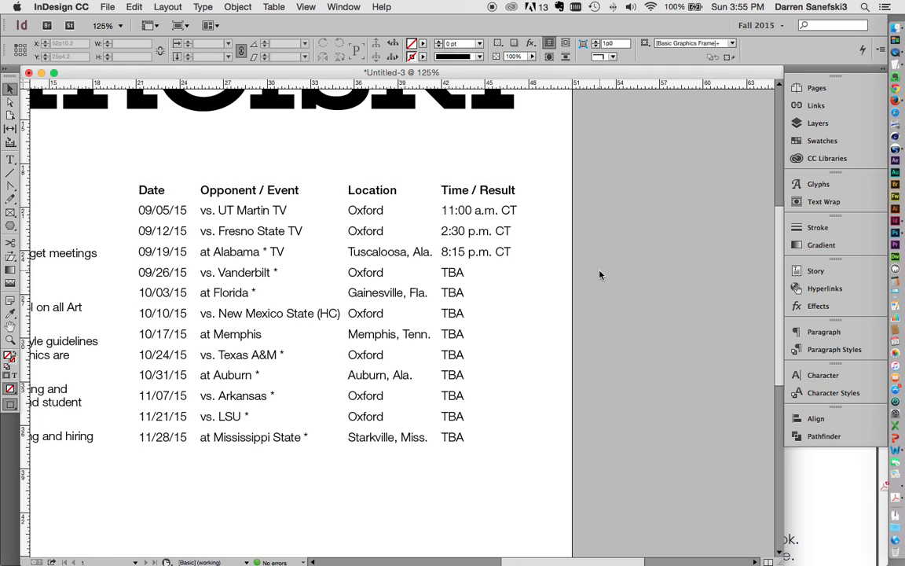
click(474, 267)
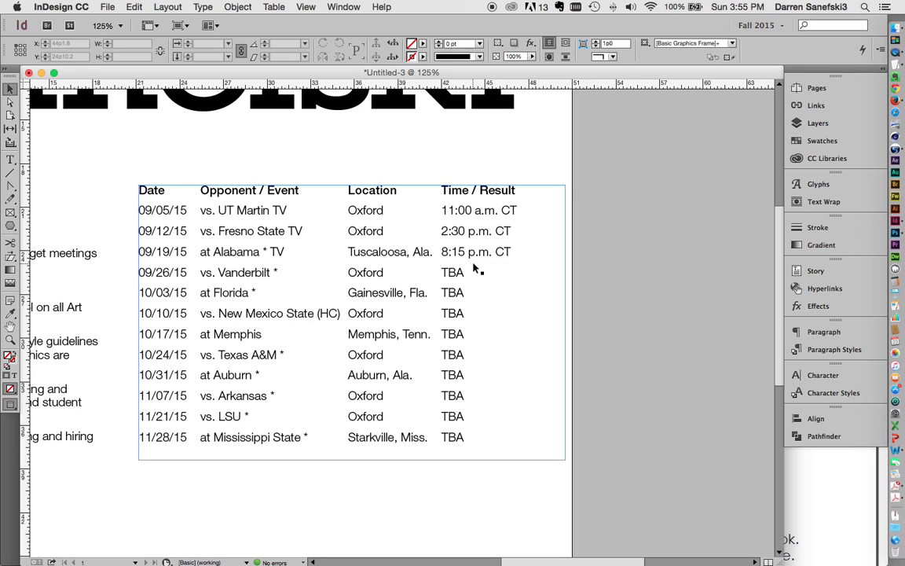